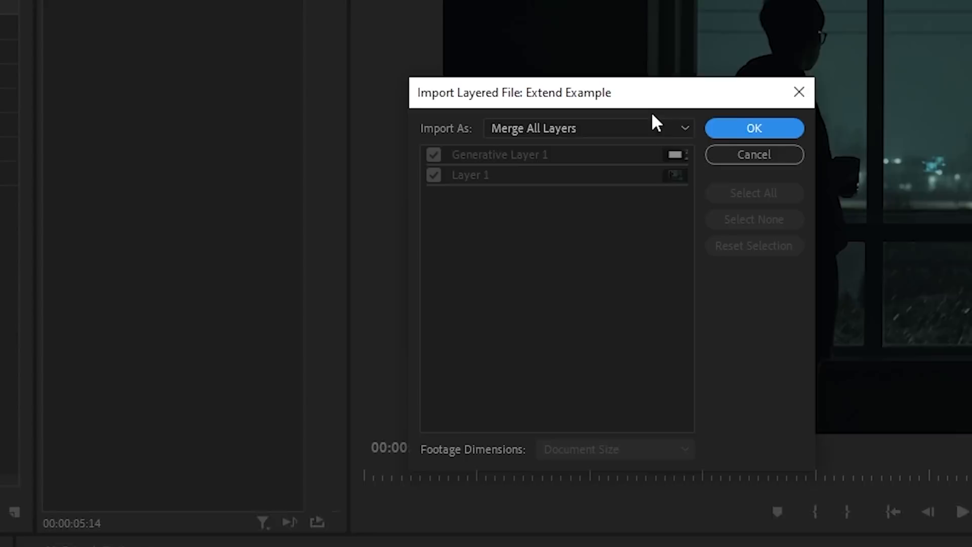
Import the Extend Example Photoshop file with all layers merged into a single clip.
{"action": "left_click", "coordinate": [753, 128]}
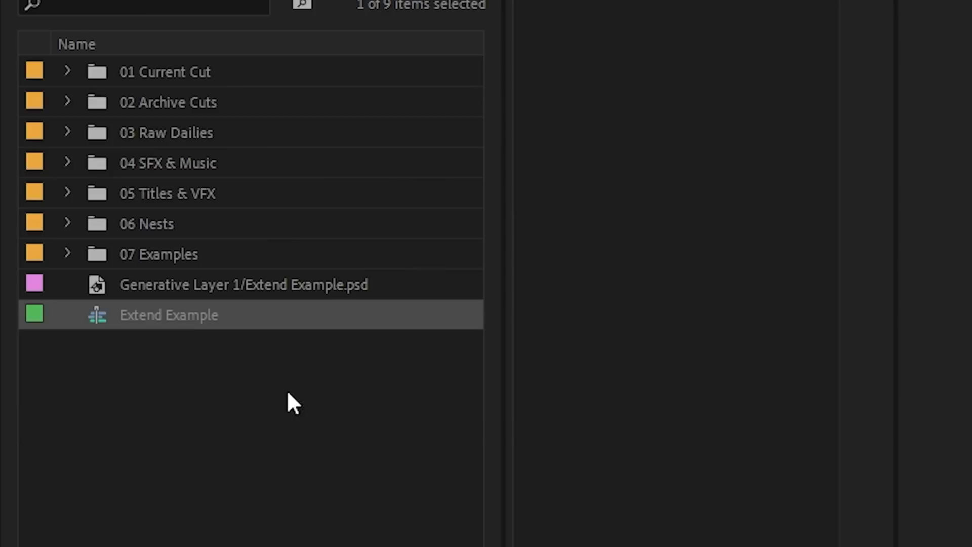
{"action": "double_click", "coordinate": [168, 315]}
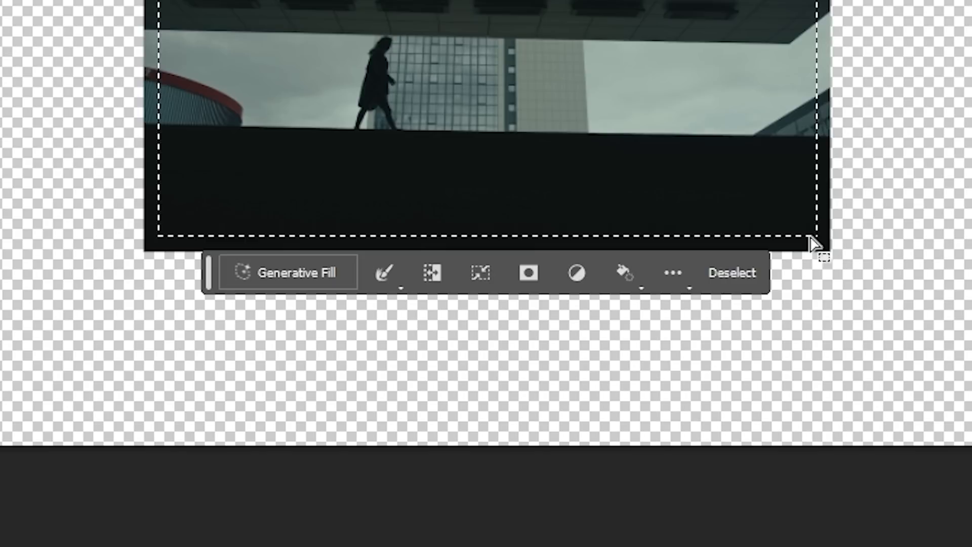
Run Generative Fill on the selected transparent canvas around the city-street frame.
{"action": "left_click", "coordinate": [291, 272]}
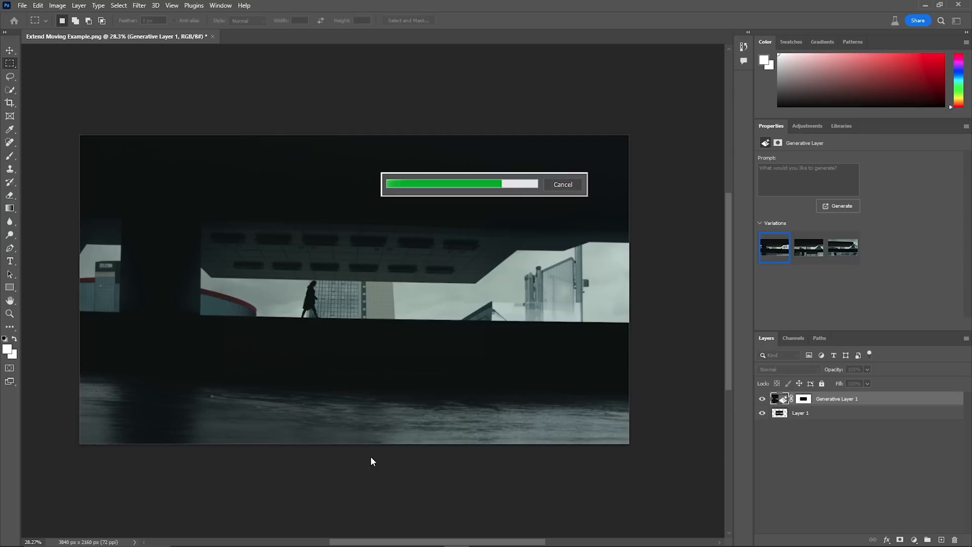